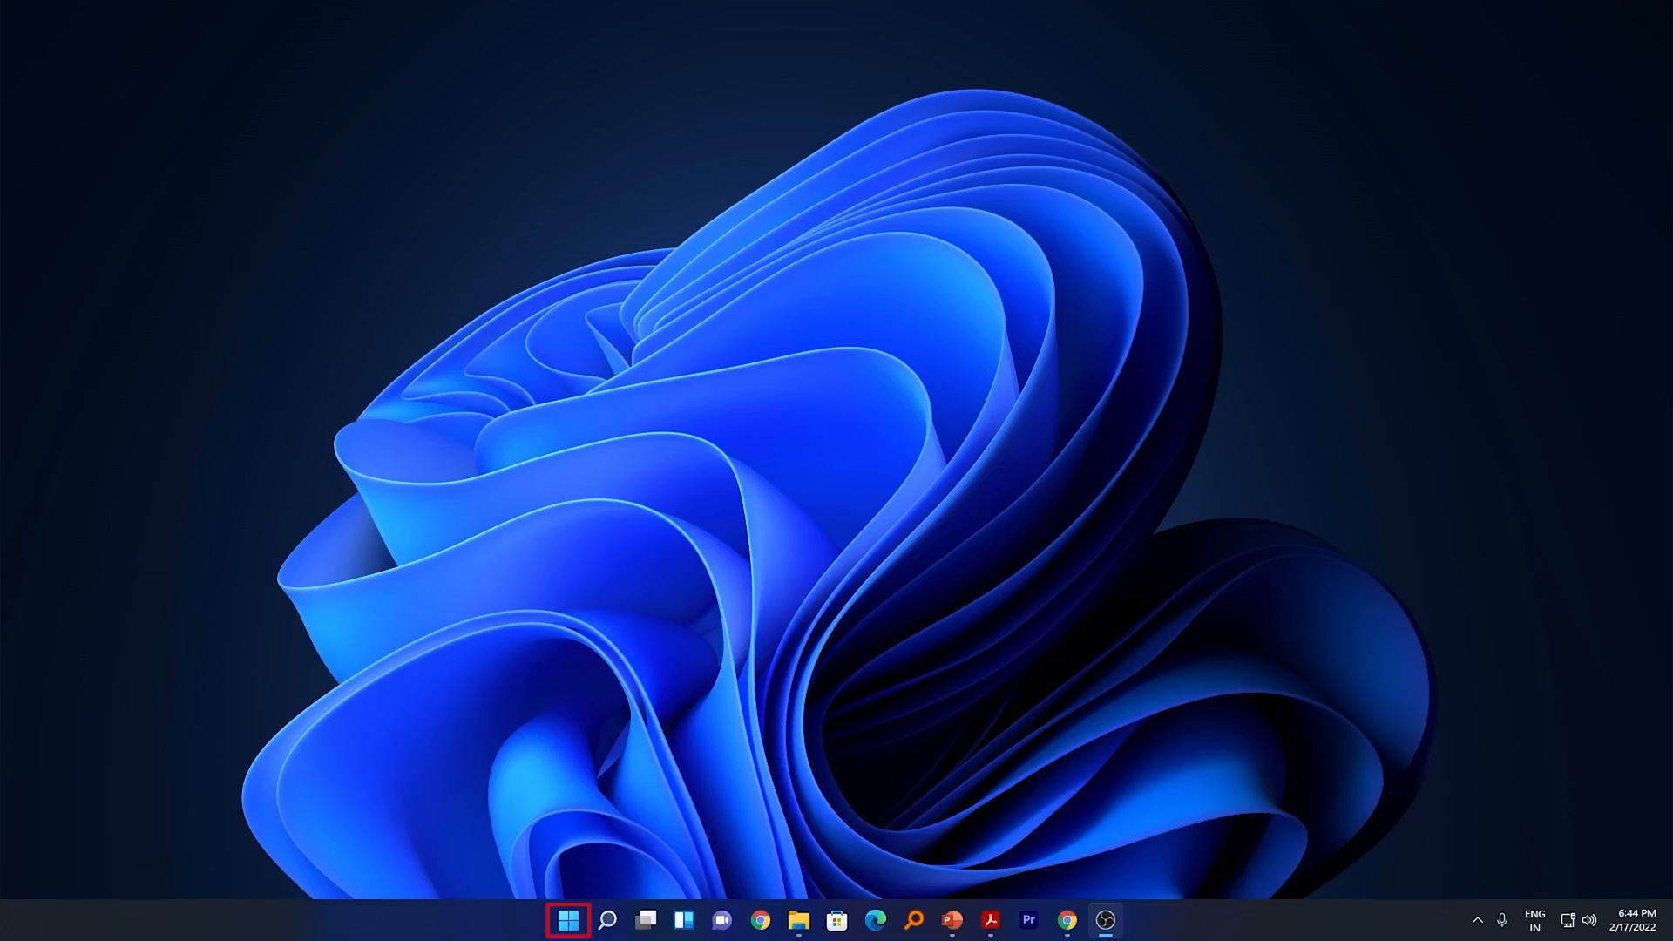
- Search the Start menu for "store" to bring up Microsoft Store
click(567, 920)
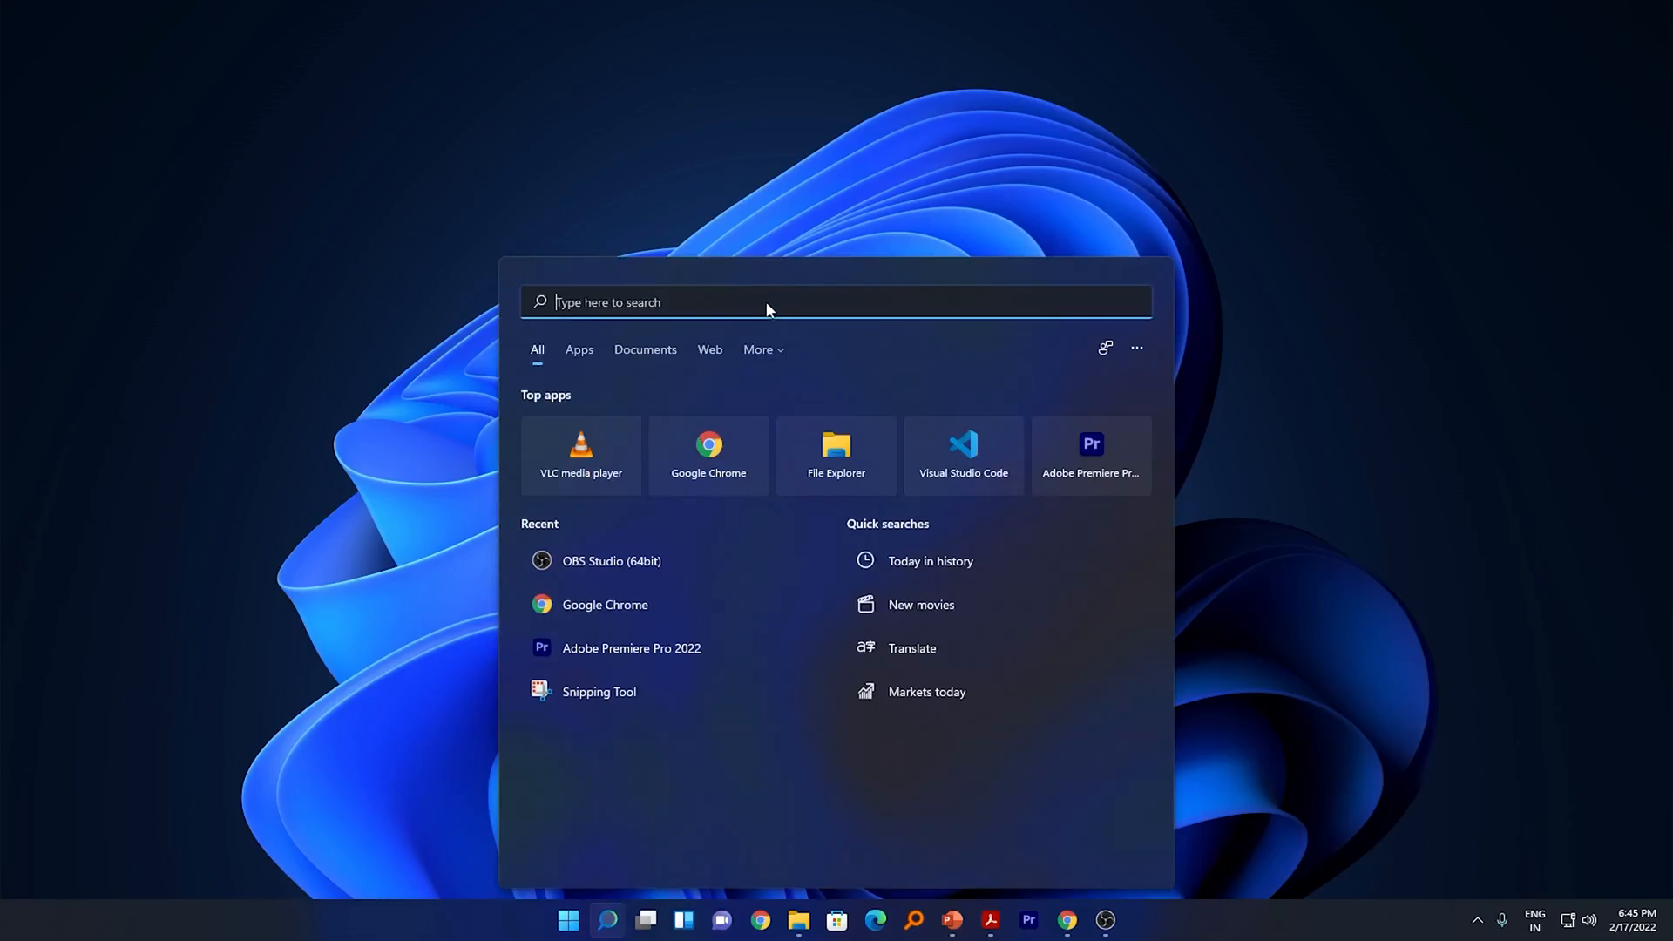
text(stor)
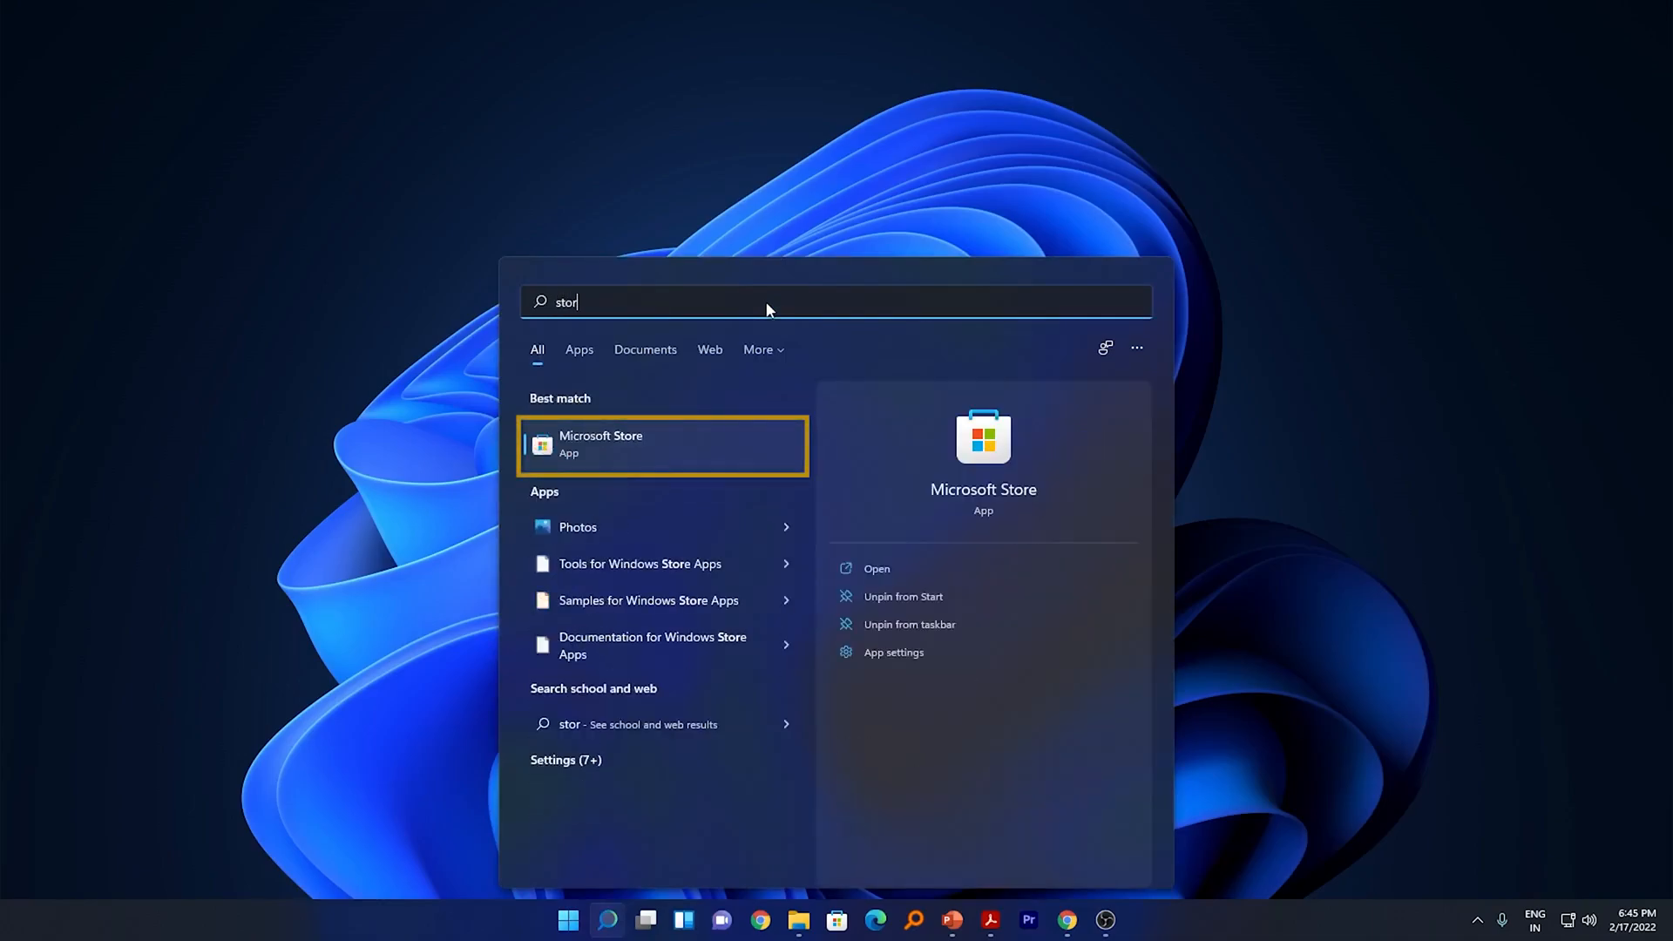
text(e)
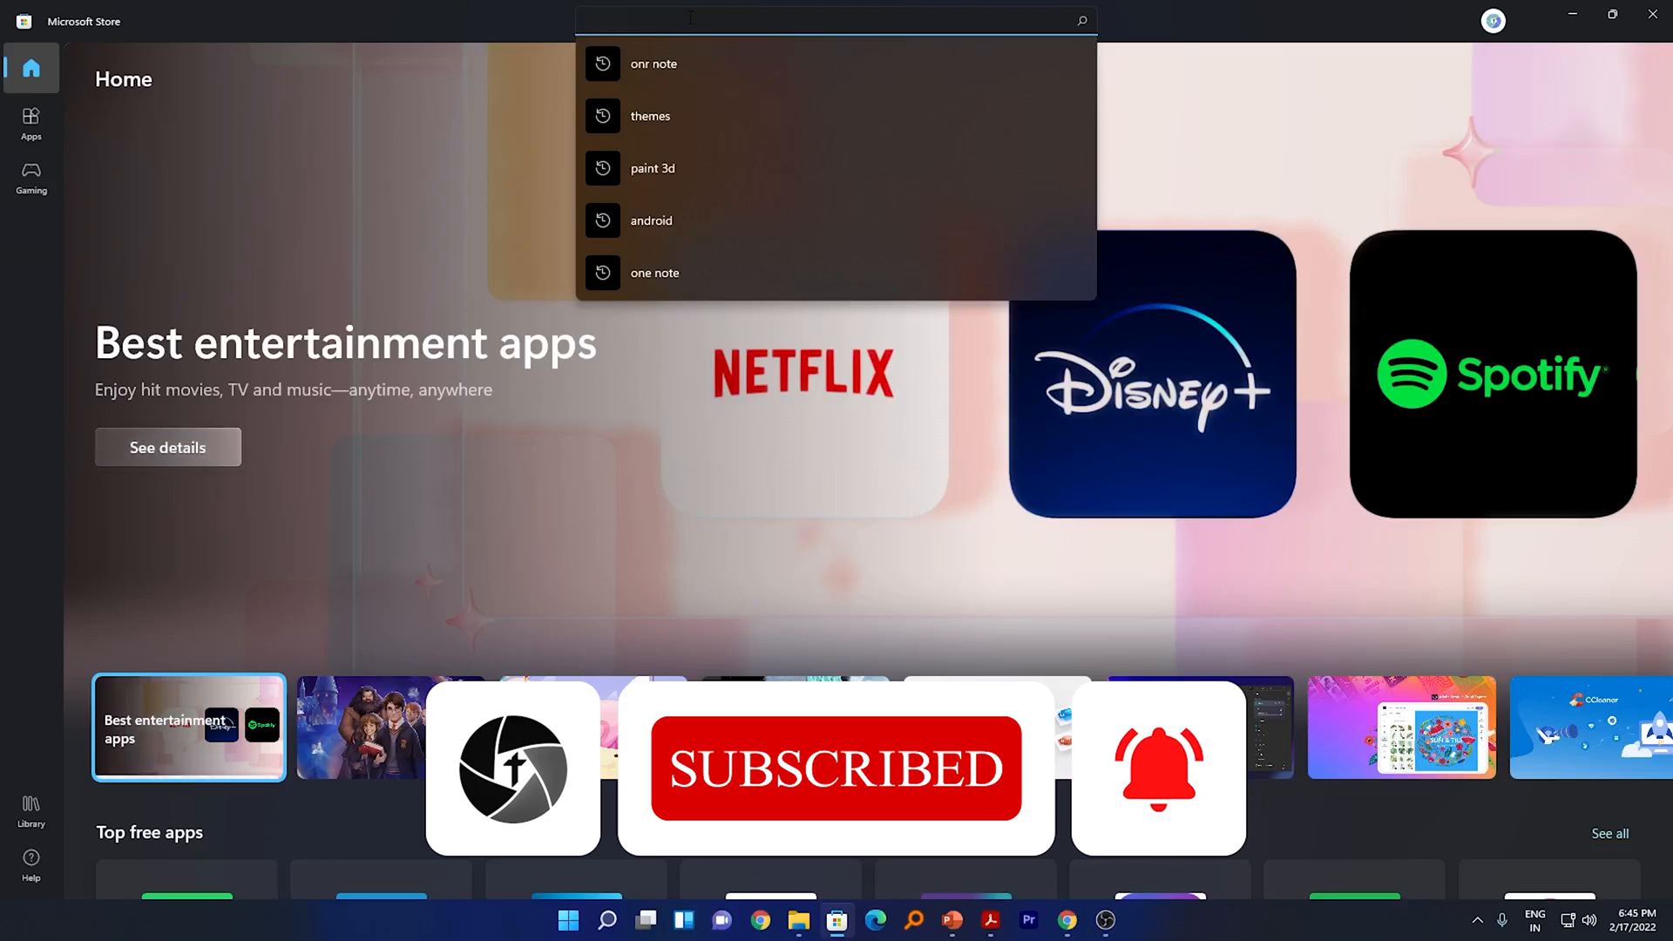
- Search the Store for "ins" and pick the Instagram suggestion
text(ins)
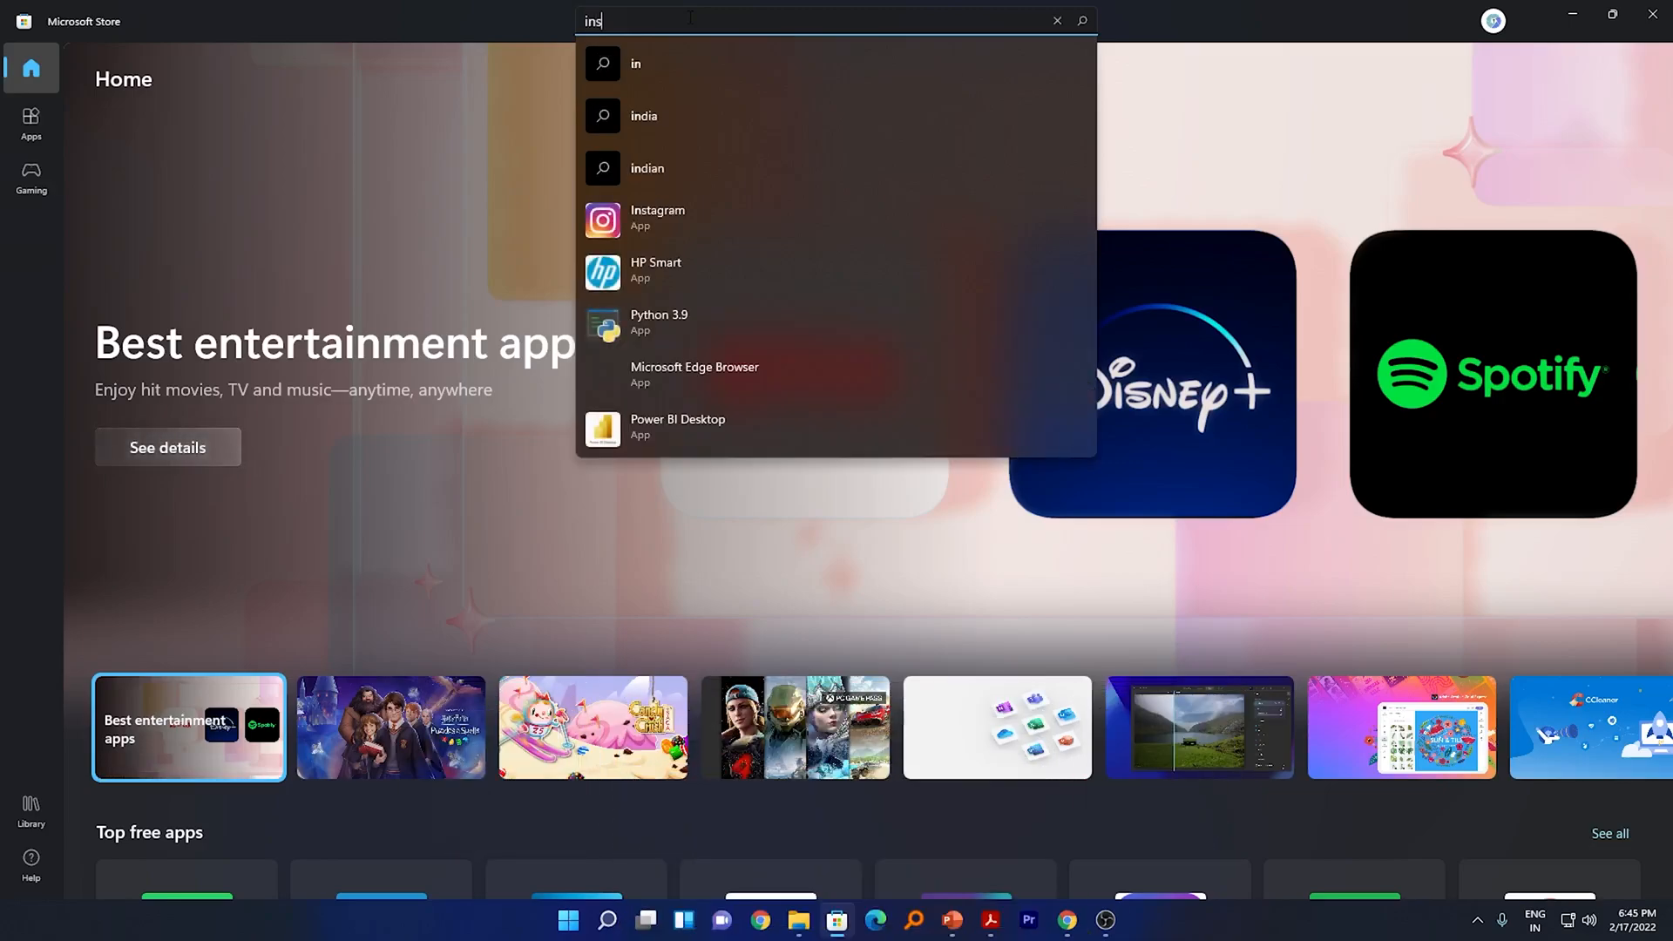
click(657, 217)
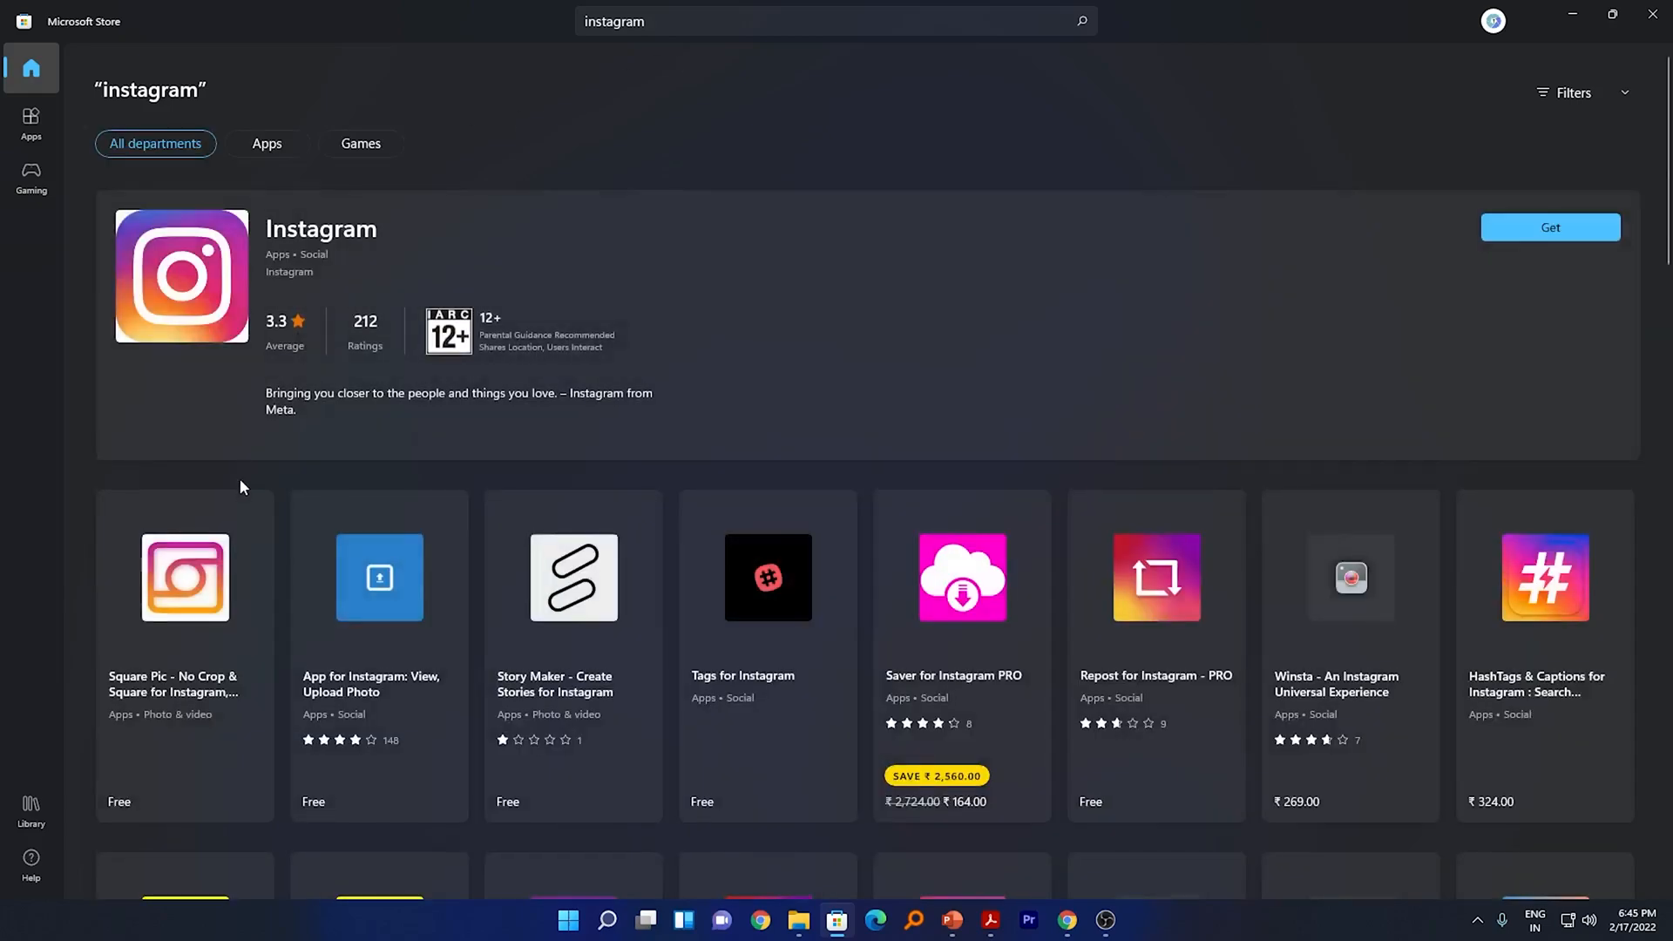
mouse_move(260, 277)
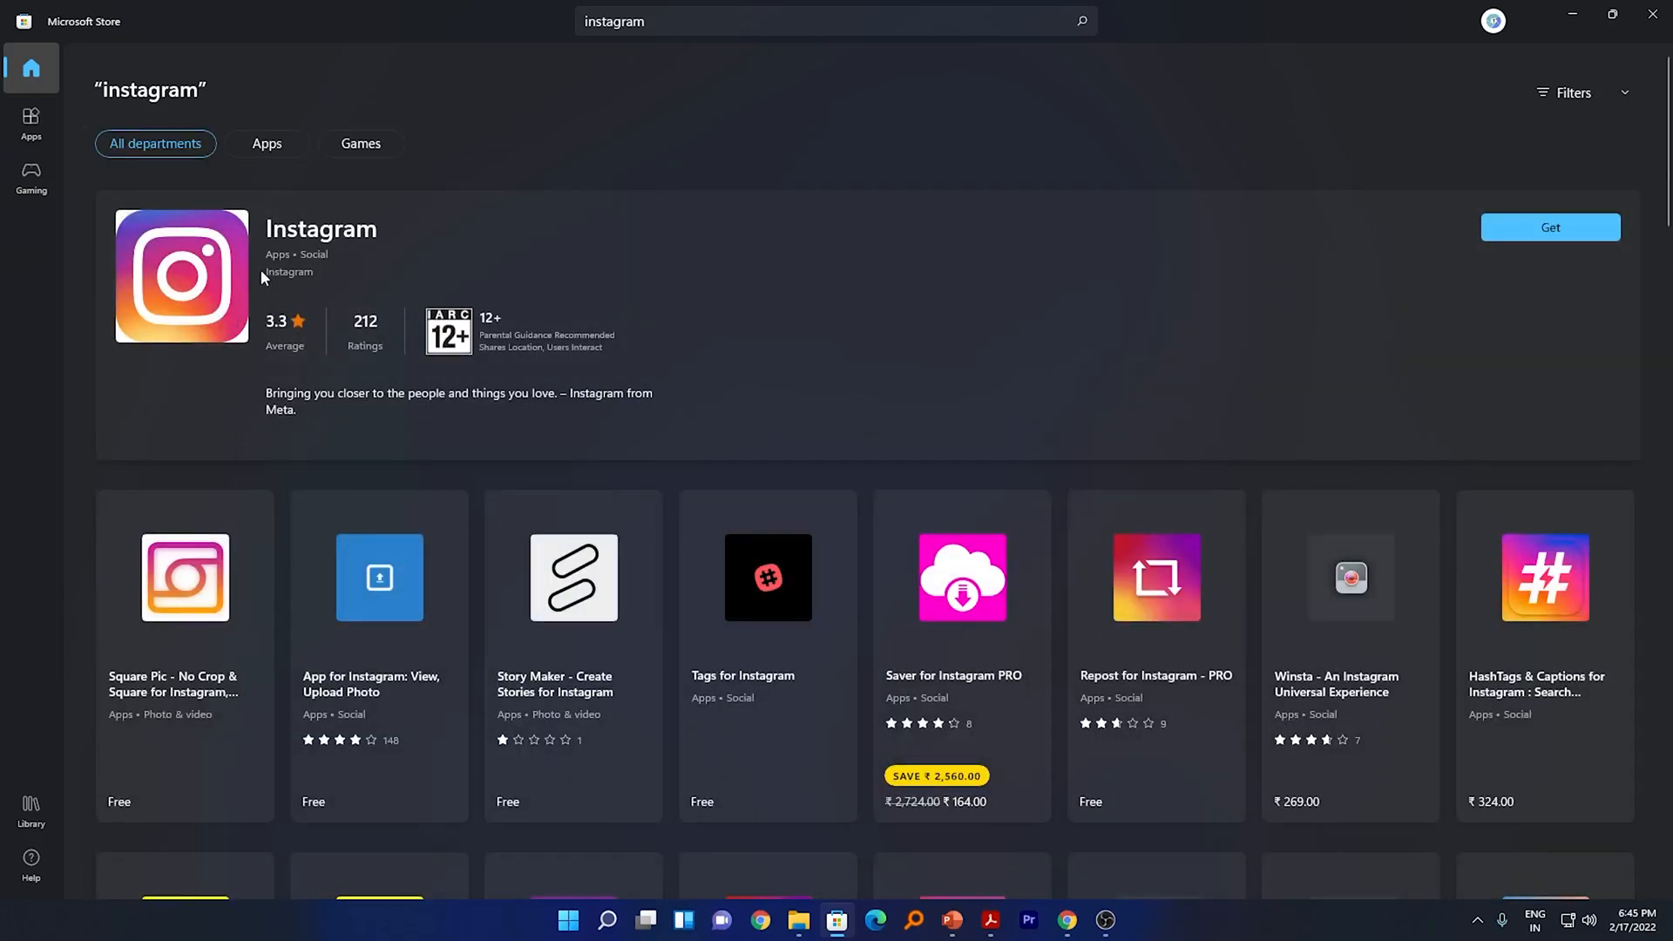
mouse_move(885, 95)
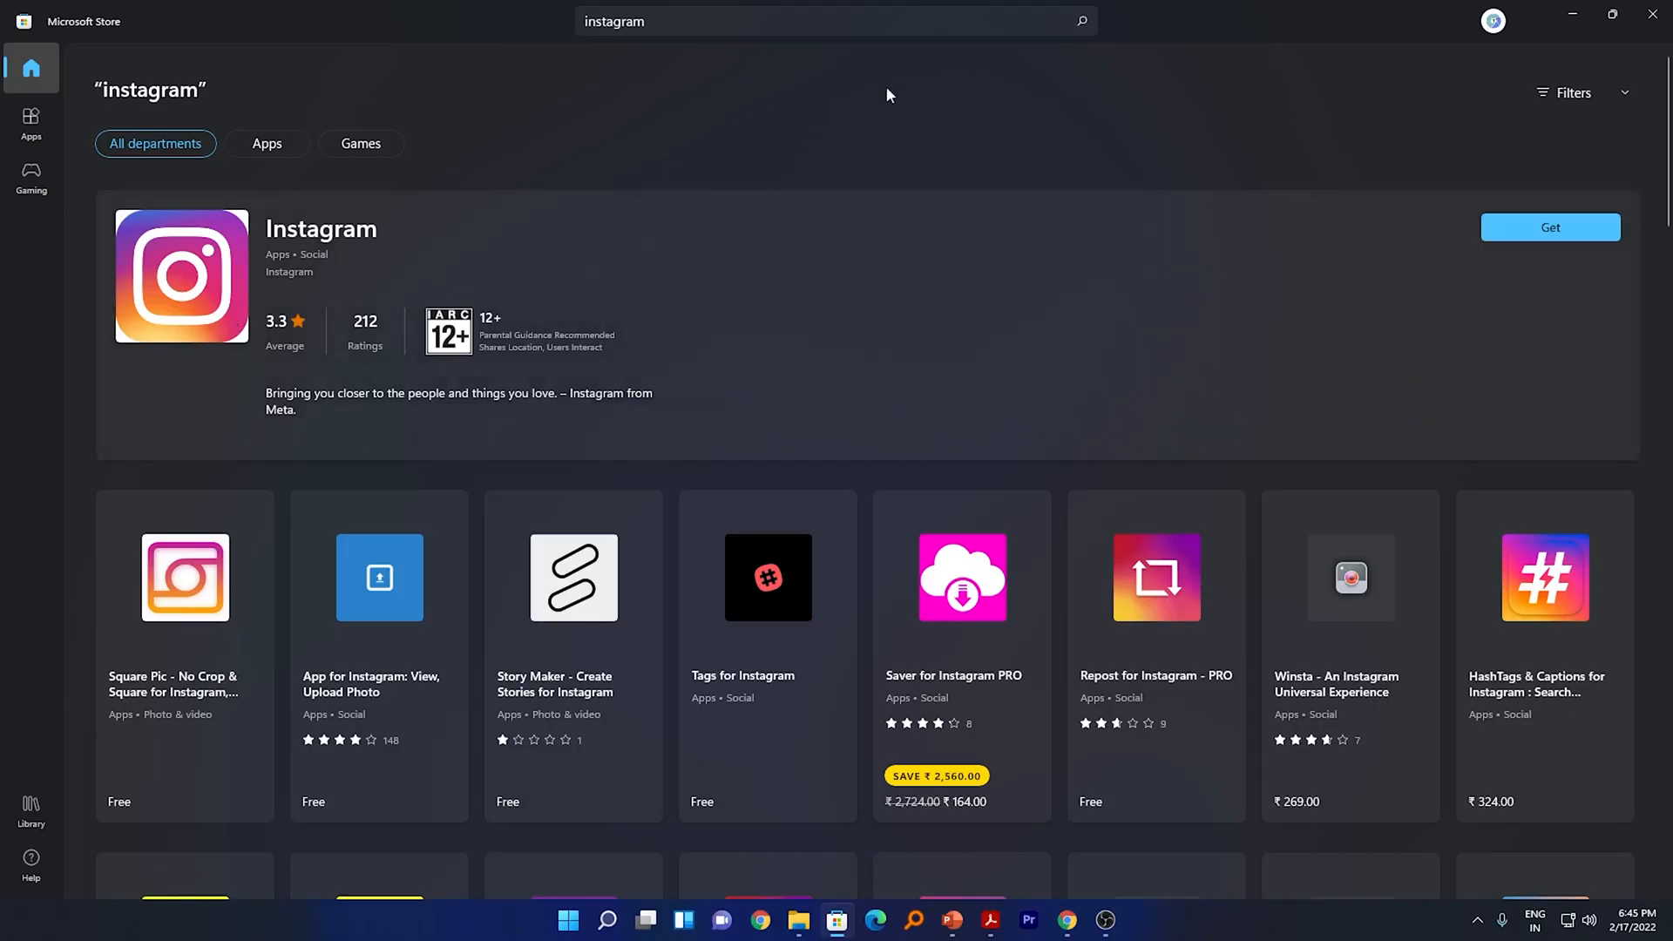
- Press Get on the official Instagram listing to begin acquiring it
click(1548, 227)
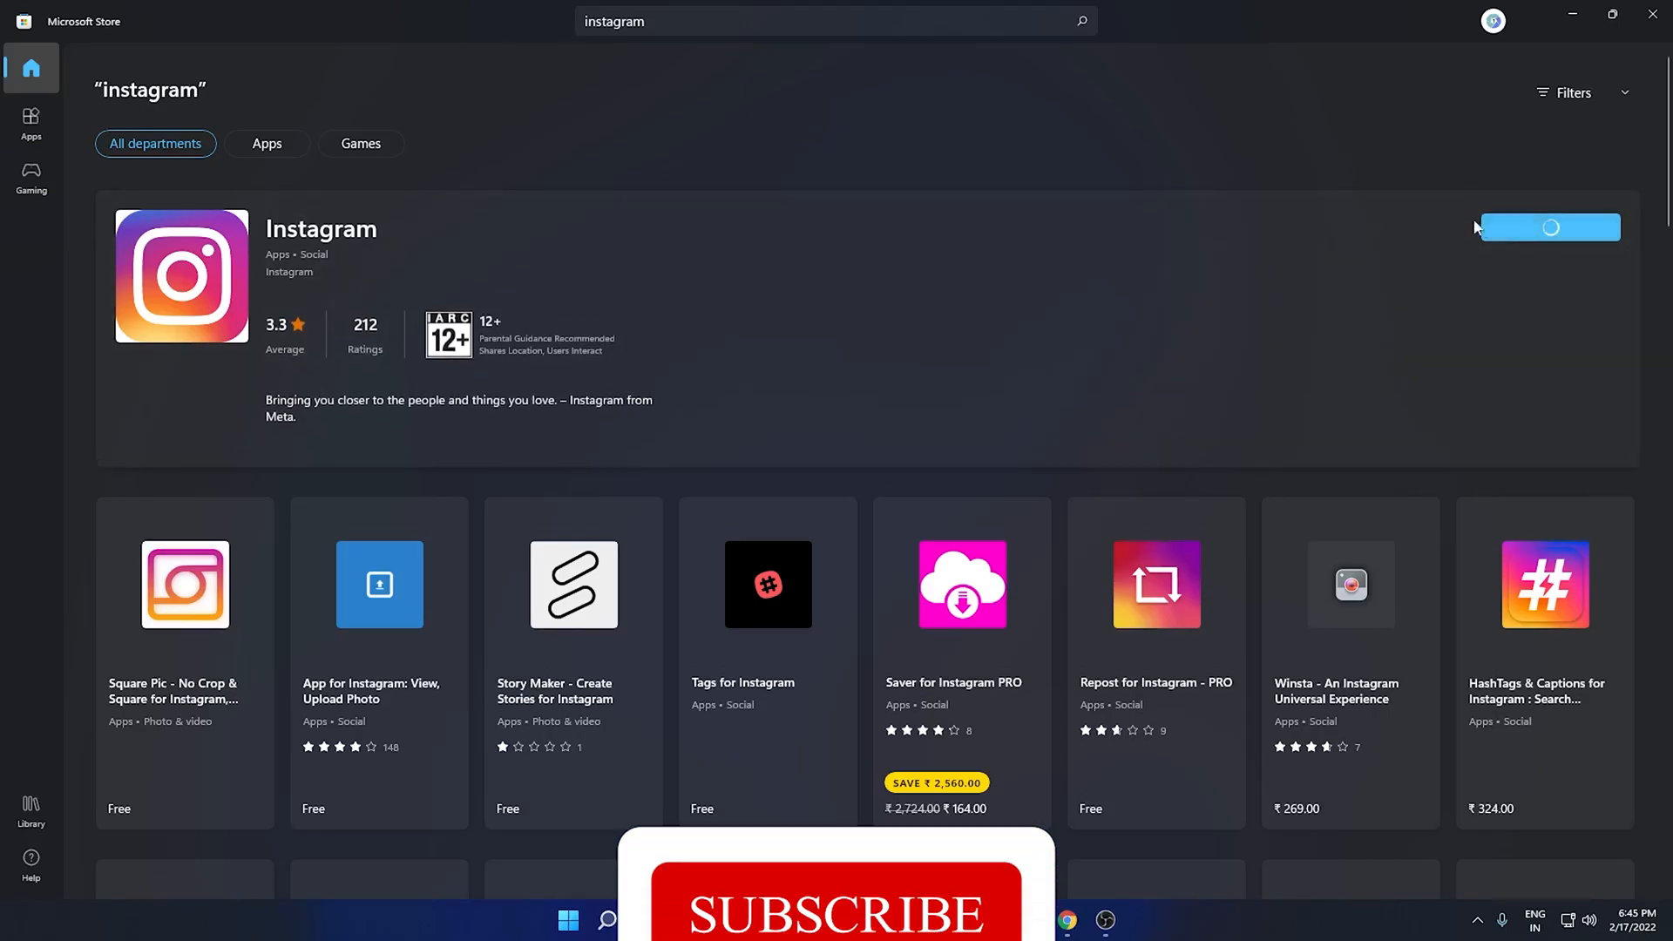